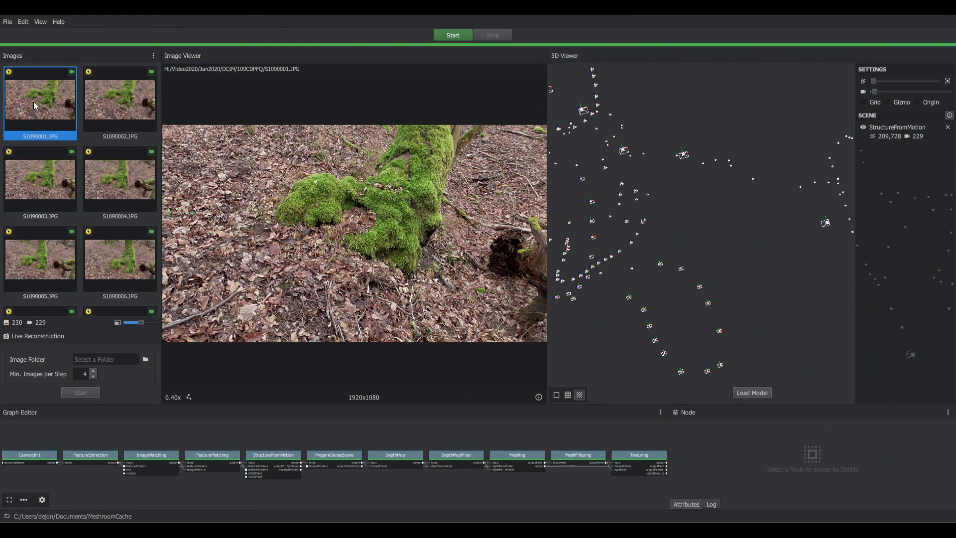
{"action": "mouse_move", "coordinate": [55, 106]}
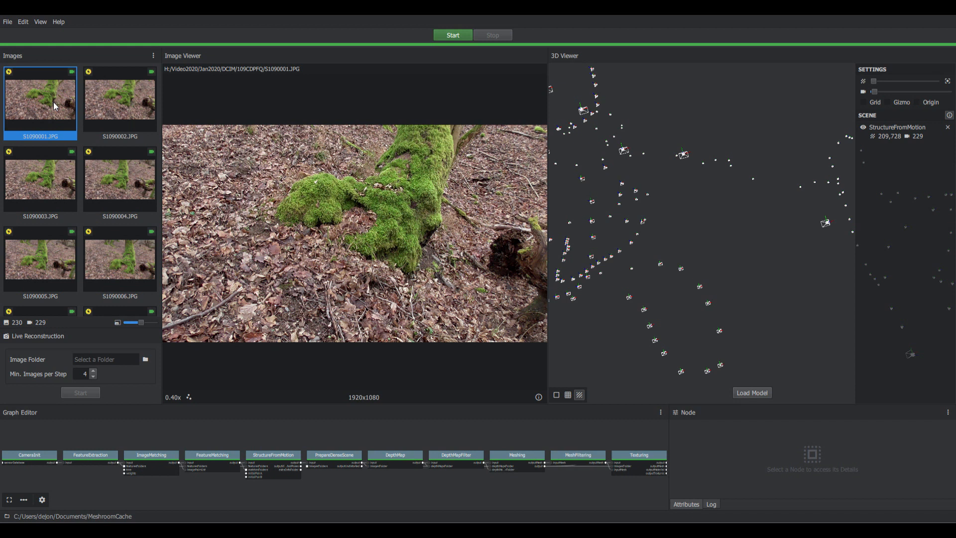
Preview the second and a later input photo, then scroll down toward S1090201.JPG
{"action": "left_click", "coordinate": [119, 97]}
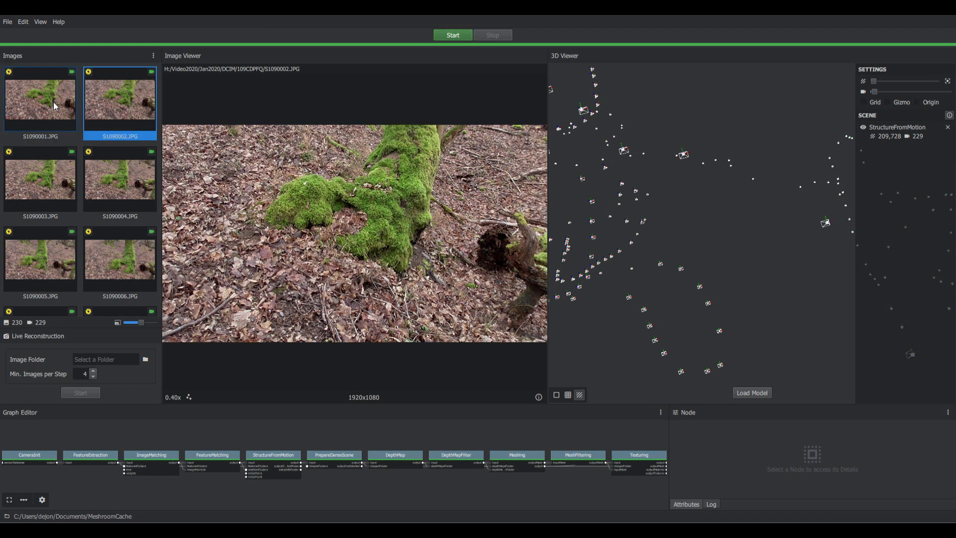
{"action": "left_click", "coordinate": [120, 179]}
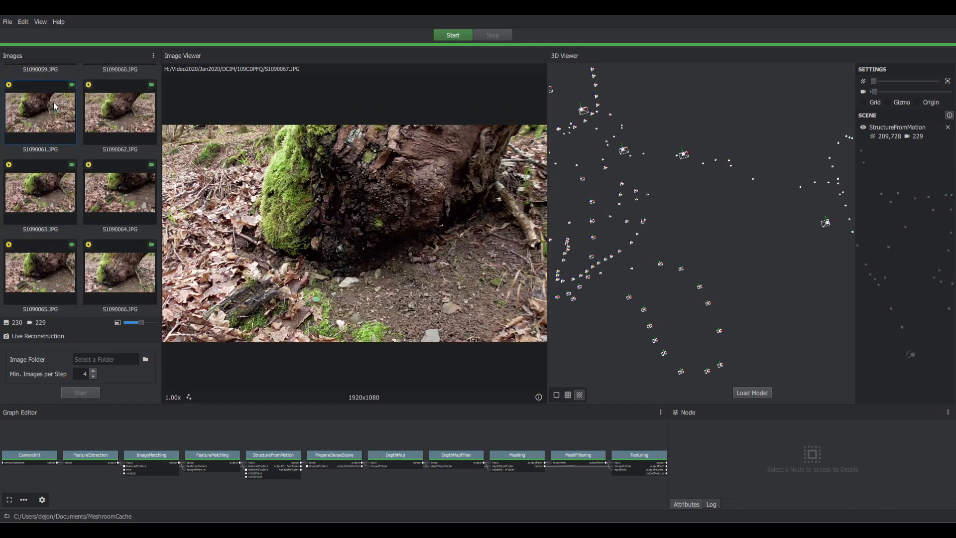
{"action": "scroll", "scroll_direction": "down", "scroll_amount": 3}
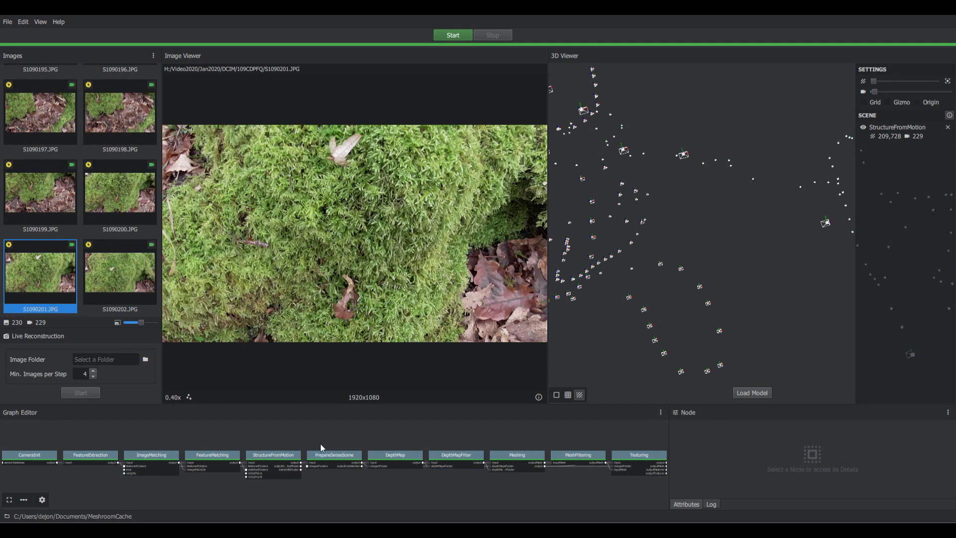
Shrink the Image Viewer so the 3D Viewer of the stump point cloud gets more room
{"action": "left_click", "coordinate": [453, 35]}
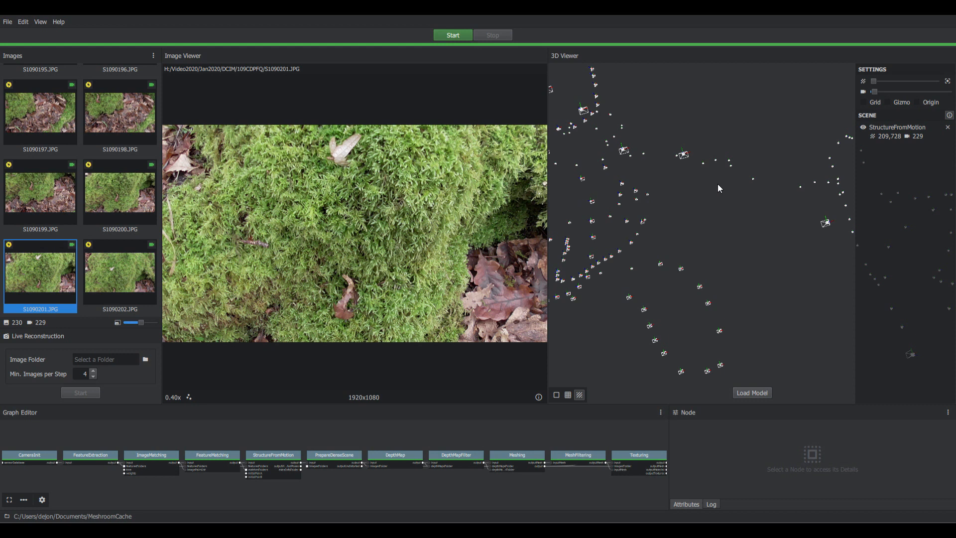
{"action": "mouse_move", "coordinate": [768, 218]}
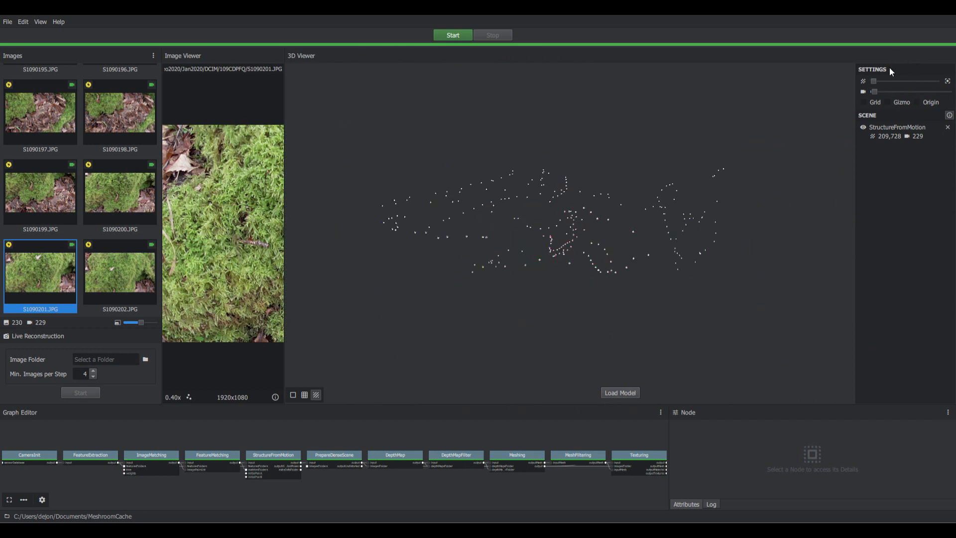
{"action": "mouse_move", "coordinate": [892, 71]}
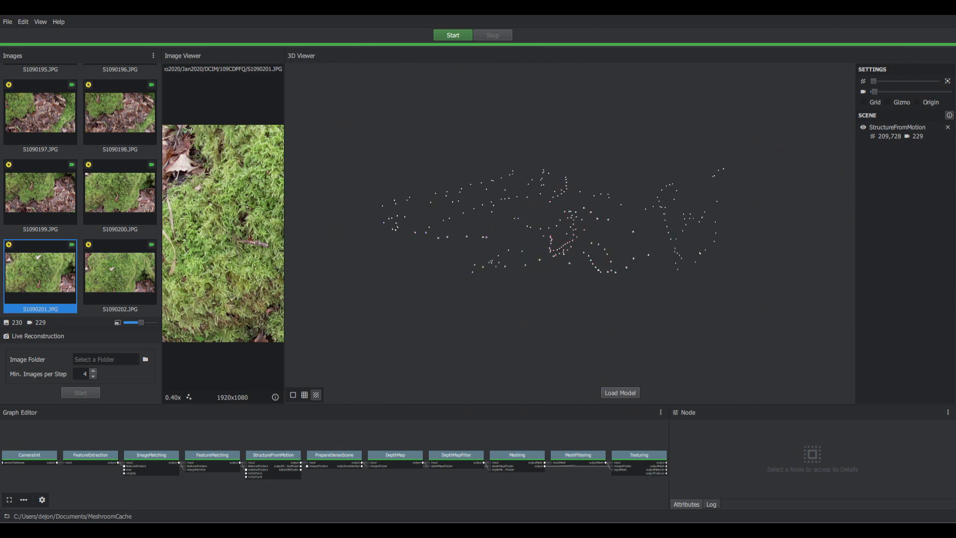
{"action": "mouse_move", "coordinate": [876, 82]}
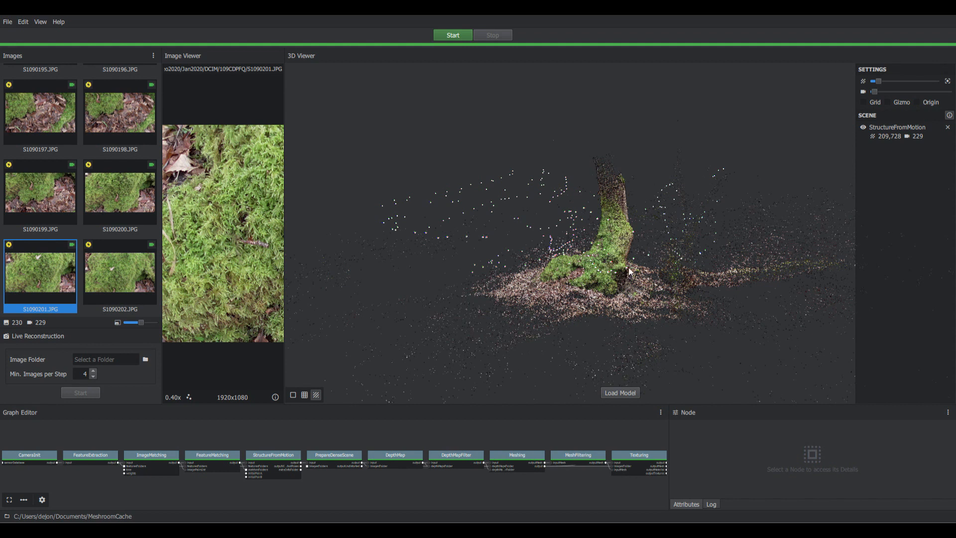
{"action": "mouse_move", "coordinate": [657, 303]}
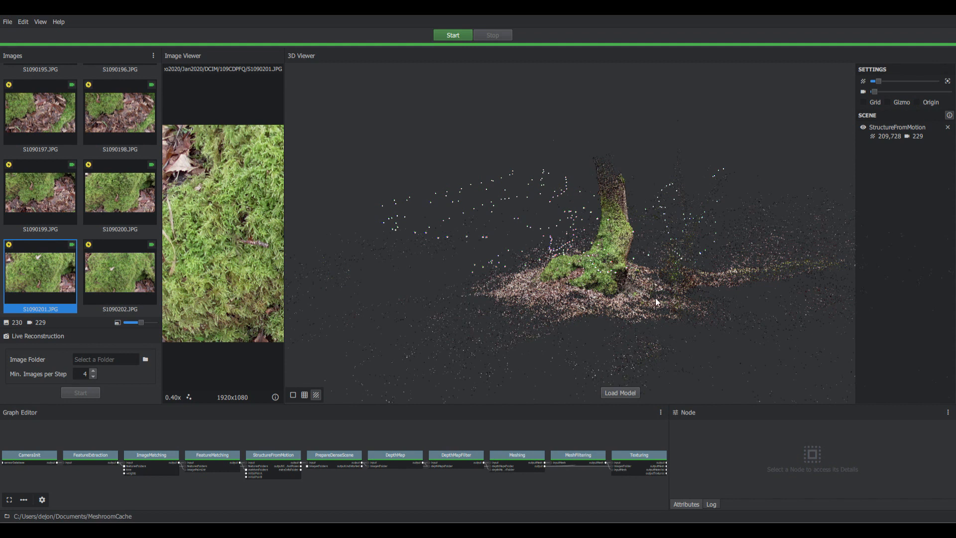
{"action": "mouse_move", "coordinate": [603, 280]}
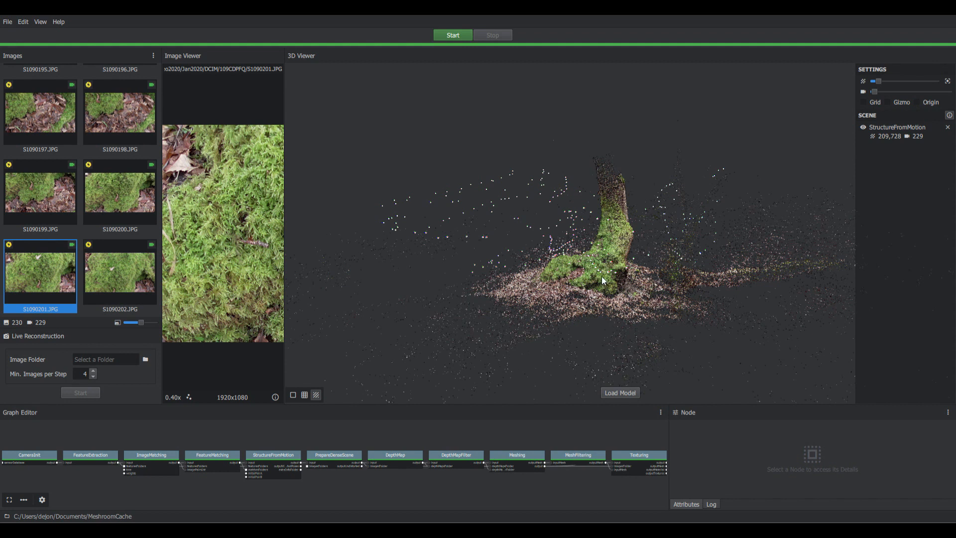
{"action": "mouse_move", "coordinate": [619, 288]}
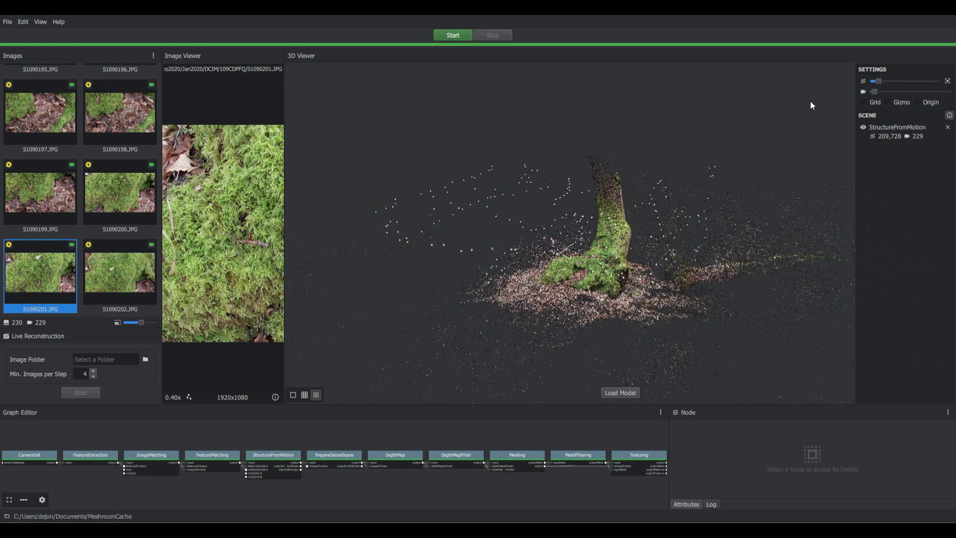
Nudge Camera Scale up then back down, and zoom in close on the mossy stump
{"action": "left_click_drag", "start_coordinate": [874, 92], "coordinate": [892, 92]}
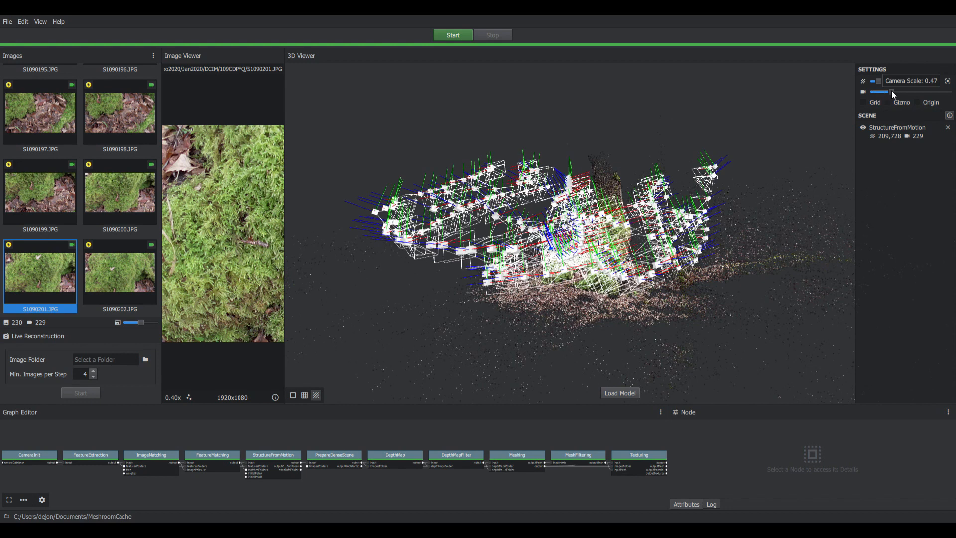
{"action": "left_click_drag", "start_coordinate": [891, 91], "coordinate": [873, 92]}
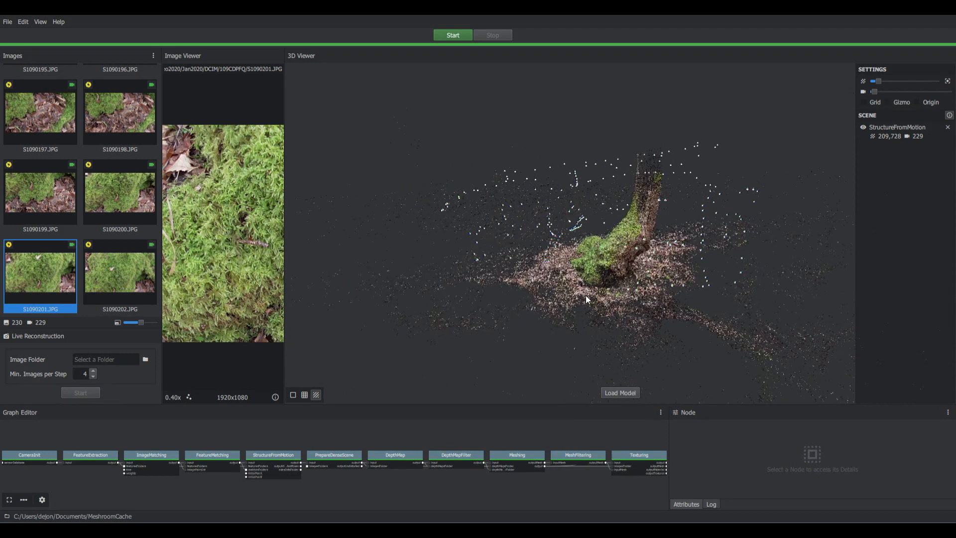
{"action": "left_click_drag", "start_coordinate": [585, 299], "coordinate": [671, 320]}
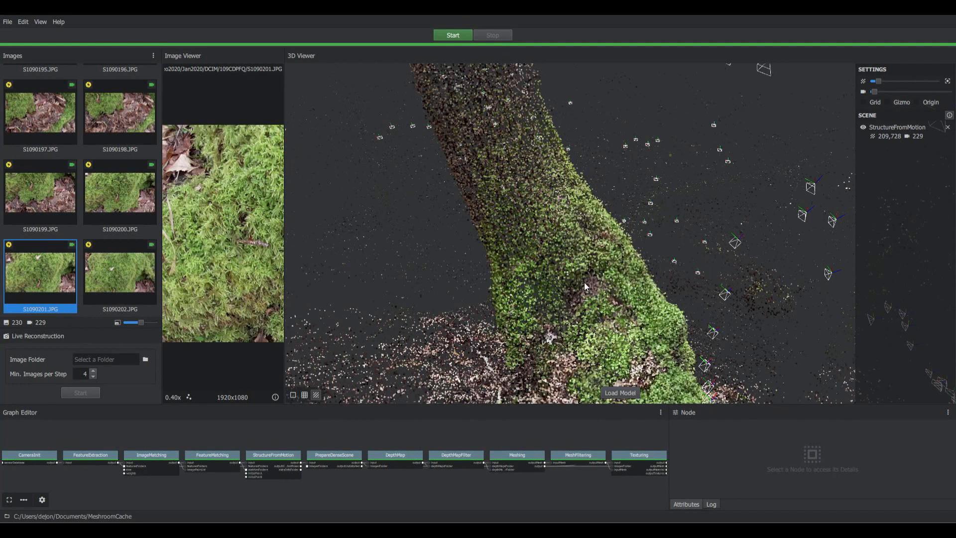
Enable the orbit Gizmo and orbit down to the trunk's mossy base
{"action": "left_click_drag", "start_coordinate": [584, 287], "coordinate": [589, 164]}
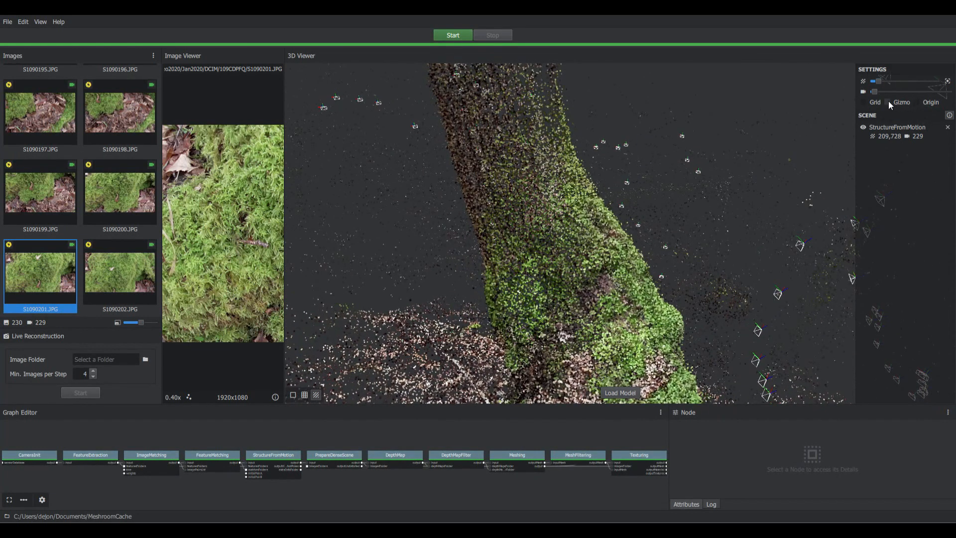
{"action": "left_click", "coordinate": [901, 102]}
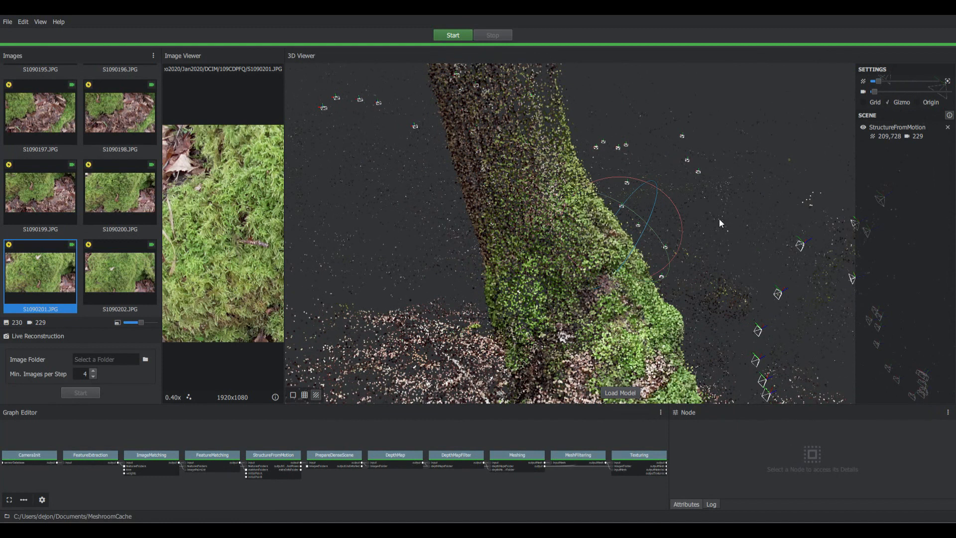
{"action": "mouse_move", "coordinate": [548, 273]}
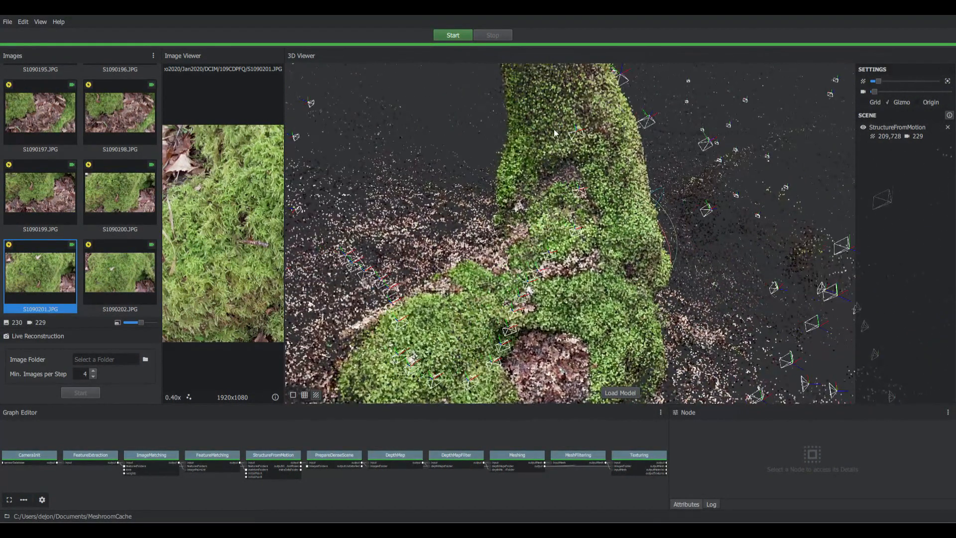
{"action": "left_click_drag", "start_coordinate": [887, 81], "coordinate": [873, 81]}
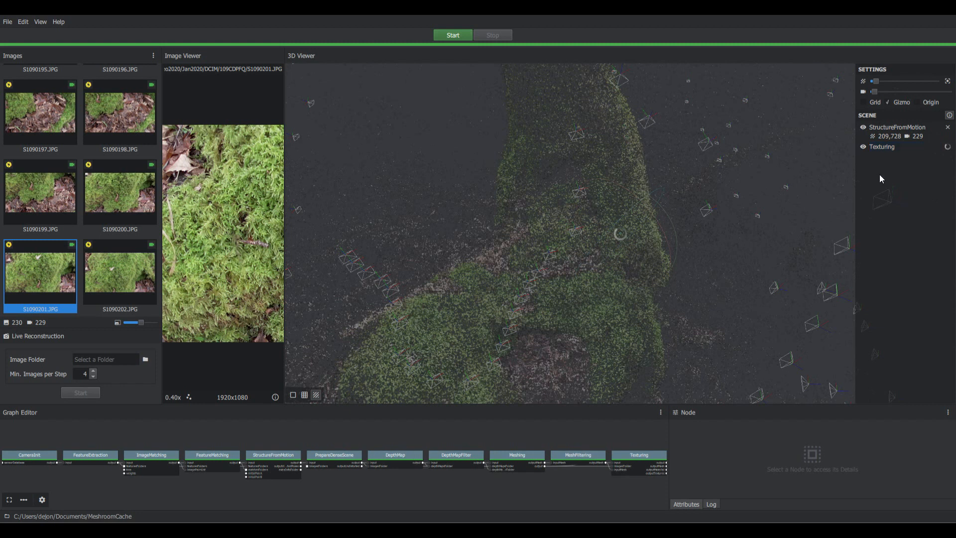
{"action": "mouse_move", "coordinate": [909, 174]}
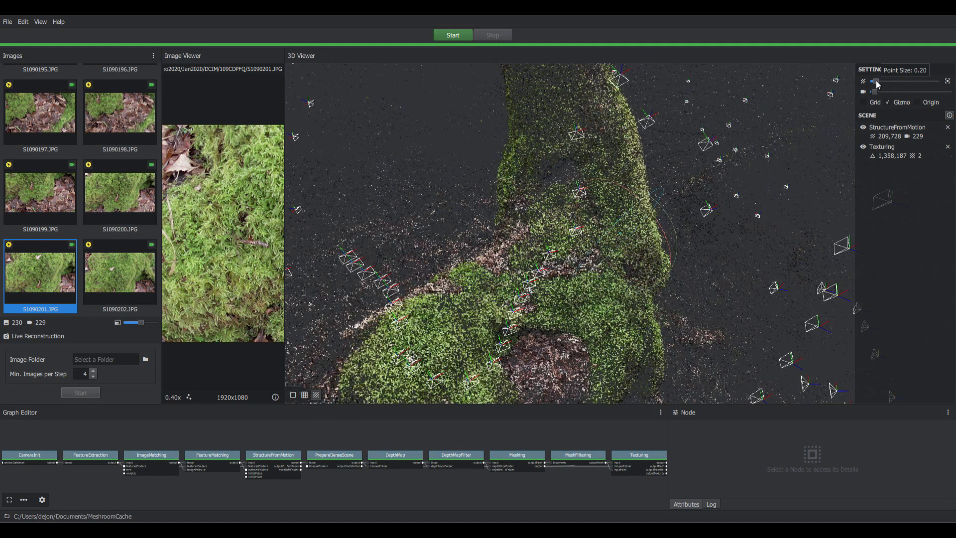
{"action": "mouse_move", "coordinate": [933, 61]}
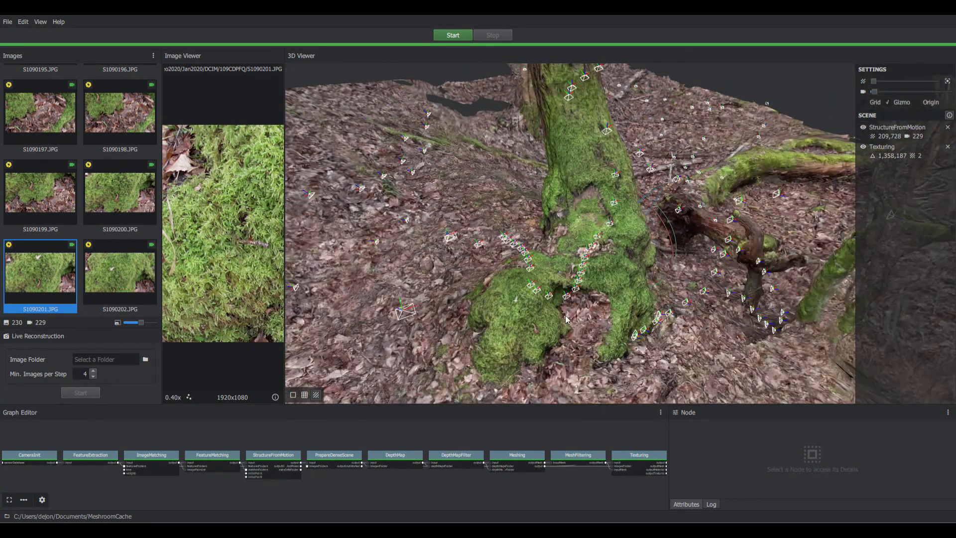
Orbit around the textured root formation to see the tree trunk and fallen branches
{"action": "left_click_drag", "start_coordinate": [565, 319], "coordinate": [446, 314]}
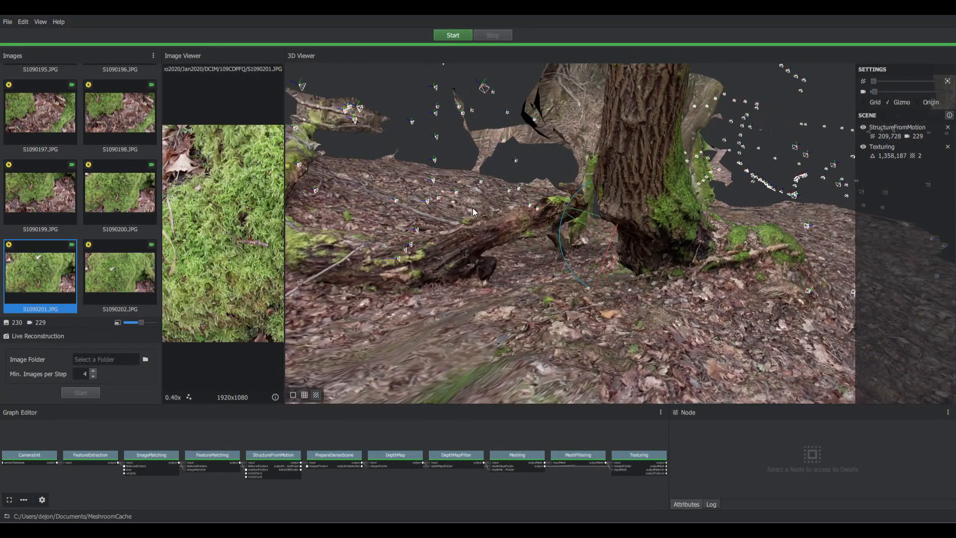
{"action": "left_click_drag", "start_coordinate": [475, 213], "coordinate": [527, 269]}
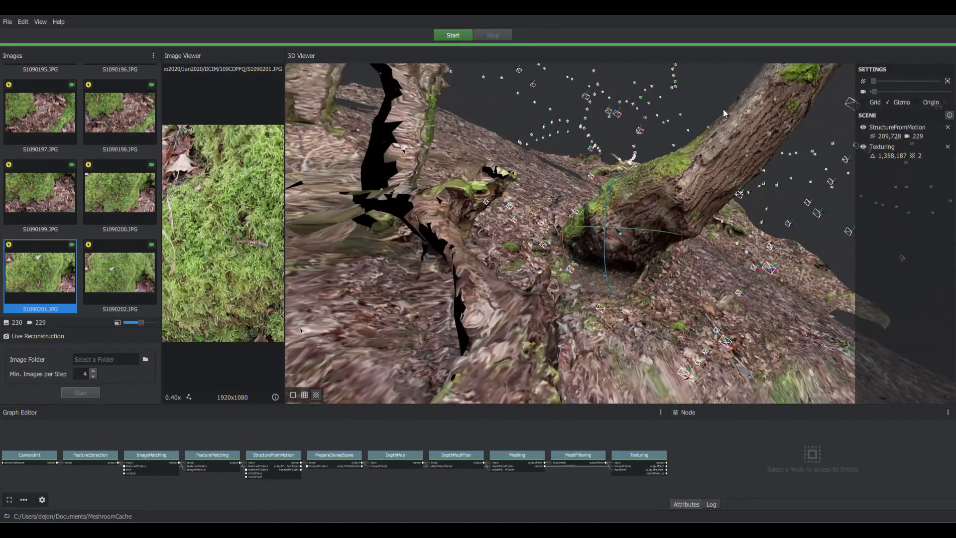
{"action": "left_click_drag", "start_coordinate": [725, 113], "coordinate": [564, 291]}
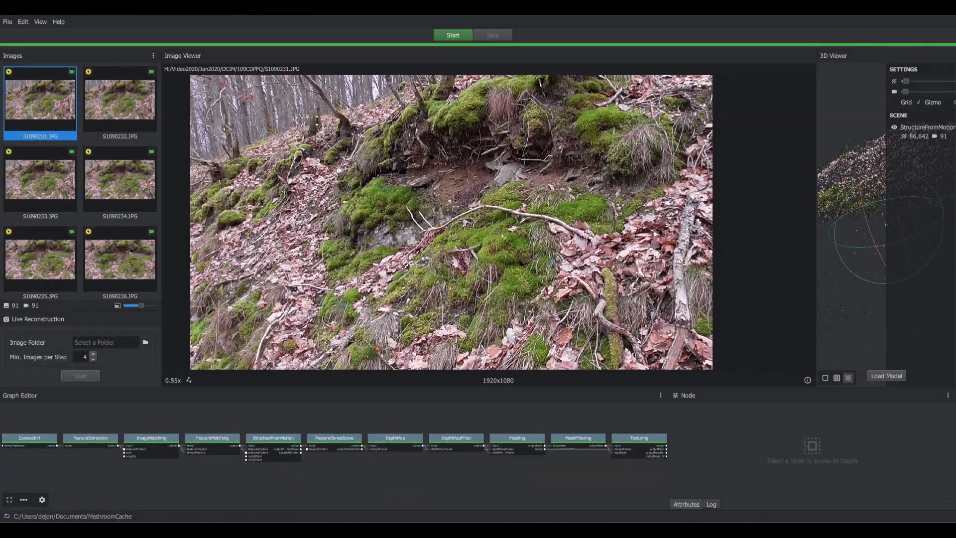
{"action": "mouse_move", "coordinate": [265, 124]}
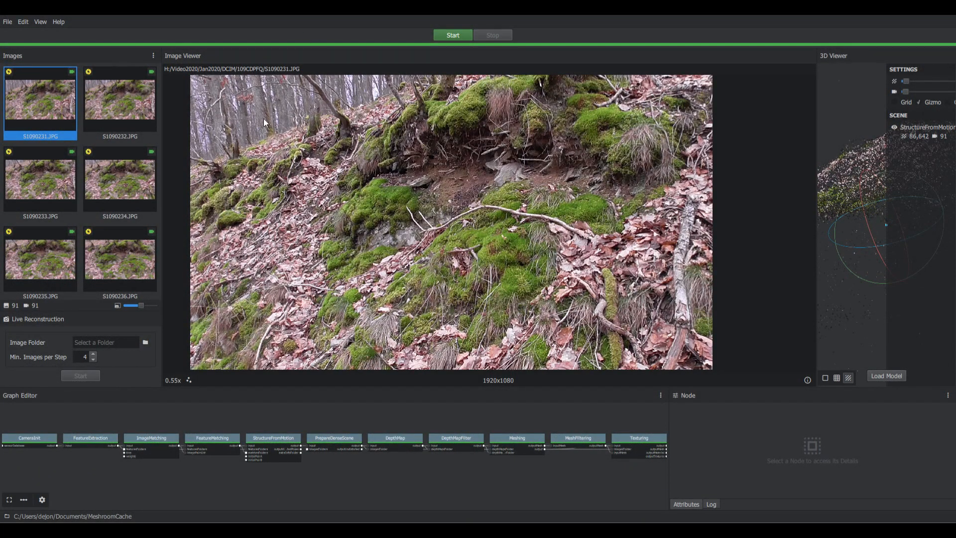
{"action": "mouse_move", "coordinate": [300, 285]}
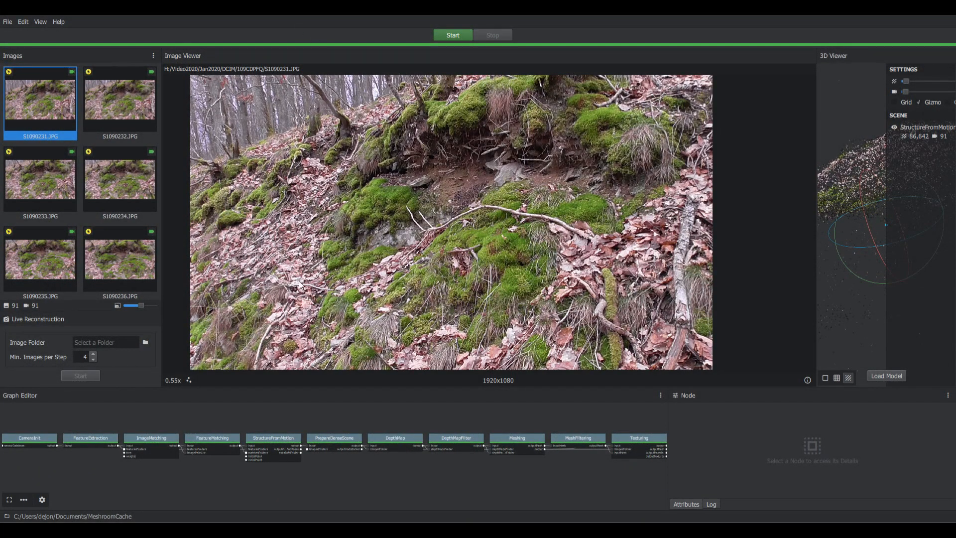
{"action": "mouse_move", "coordinate": [338, 268]}
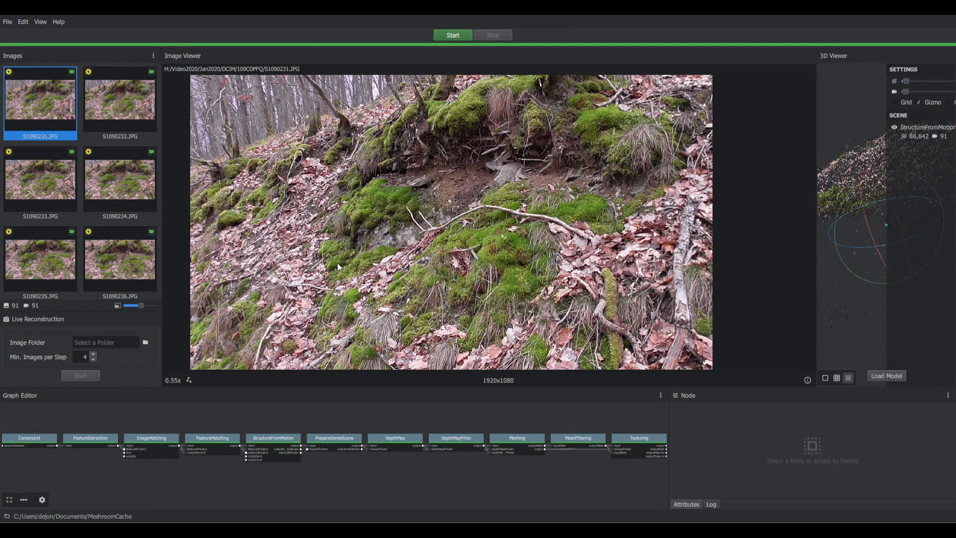
{"action": "mouse_move", "coordinate": [339, 265]}
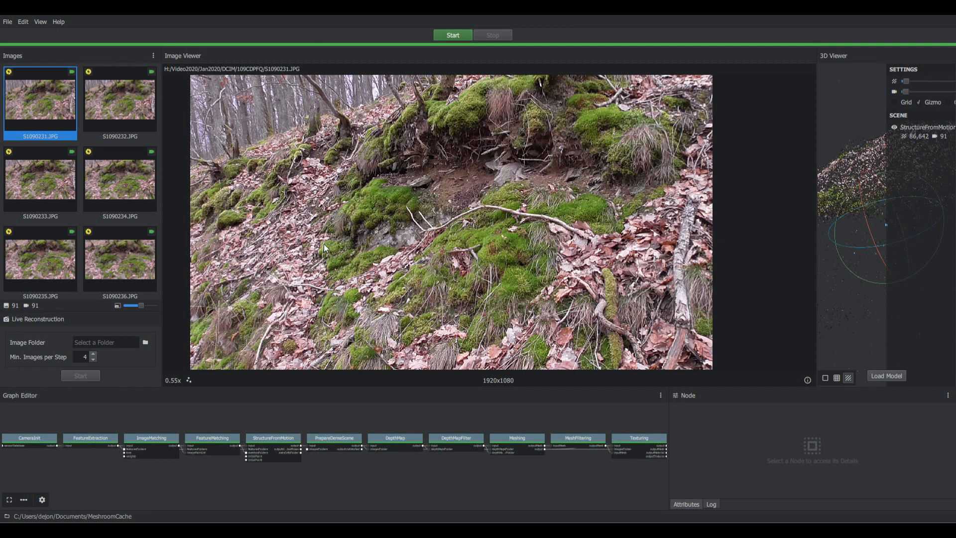
{"action": "mouse_move", "coordinate": [444, 201]}
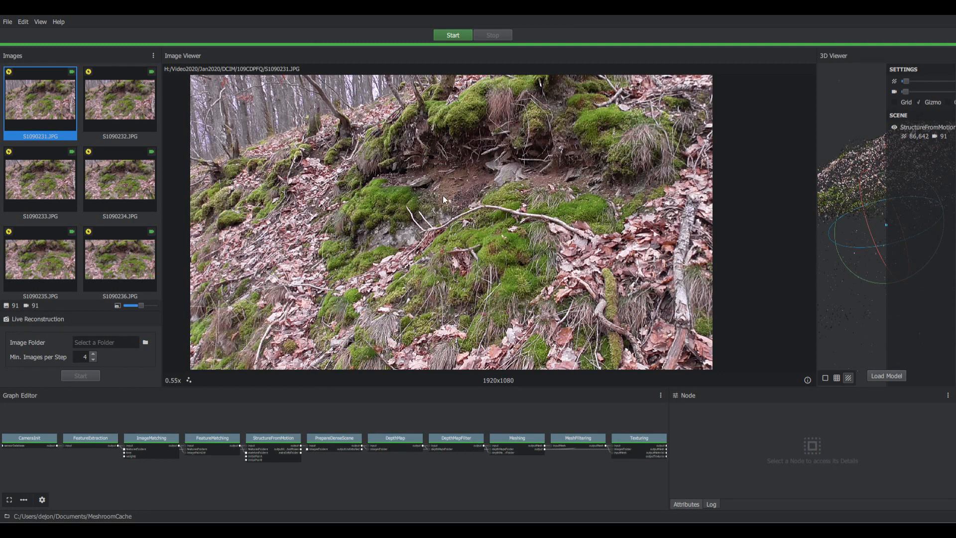
{"action": "mouse_move", "coordinate": [405, 206]}
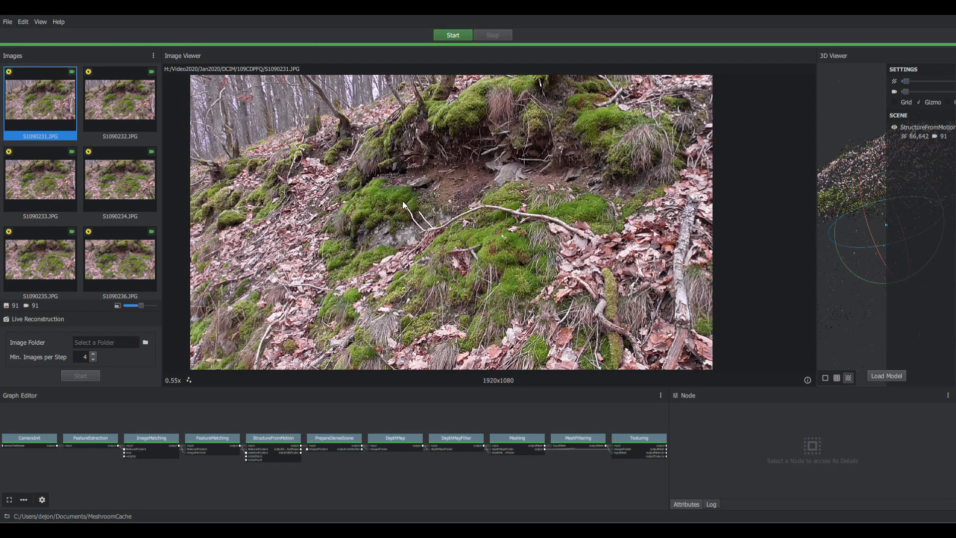
{"action": "mouse_move", "coordinate": [429, 208]}
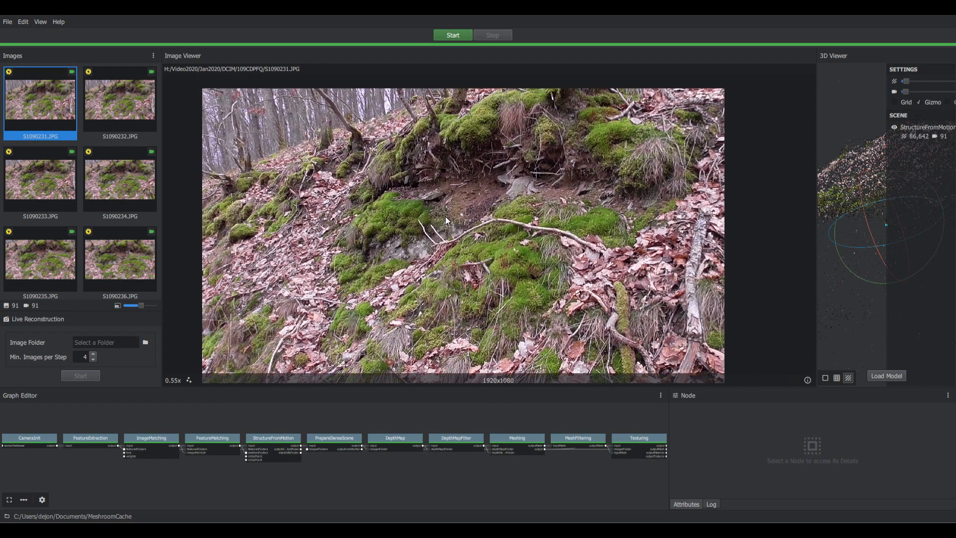
Scroll the Images panel down toward photo S1090238.JPG of the mossy bank
{"action": "scroll", "scroll_direction": "down", "scroll_amount": 3}
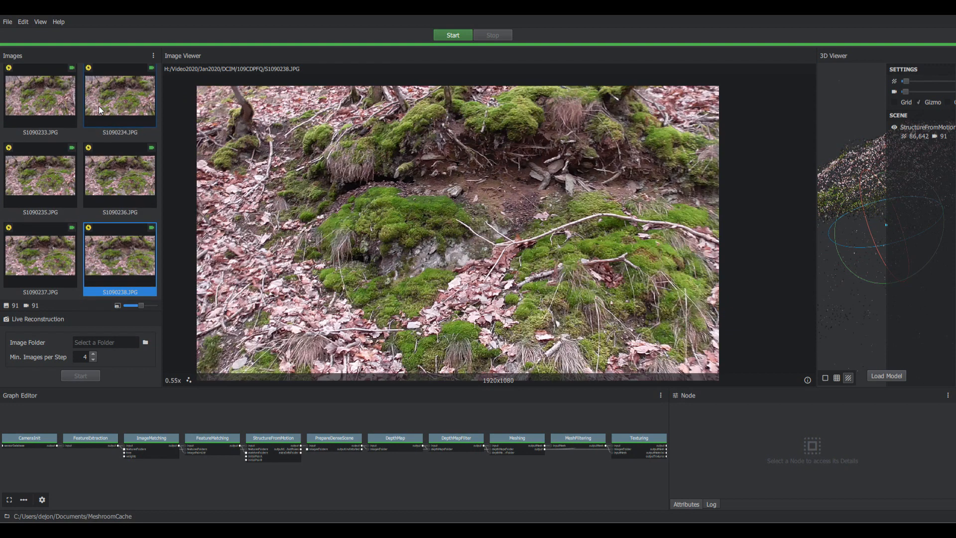
Preview photos S1090242, S1090259, S1090271 and S1090279 of the root formation and mossy rock
{"action": "left_click", "coordinate": [40, 259]}
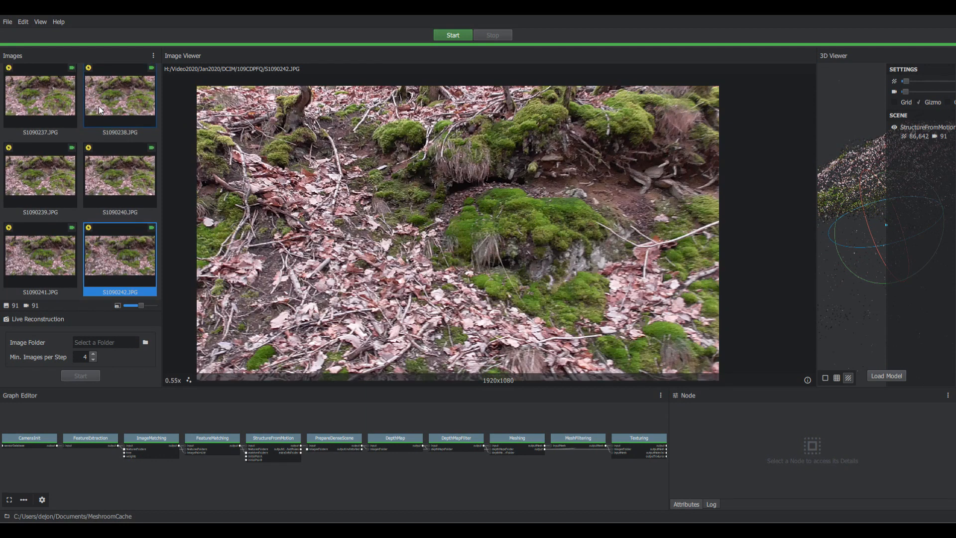
{"action": "left_click", "coordinate": [40, 255]}
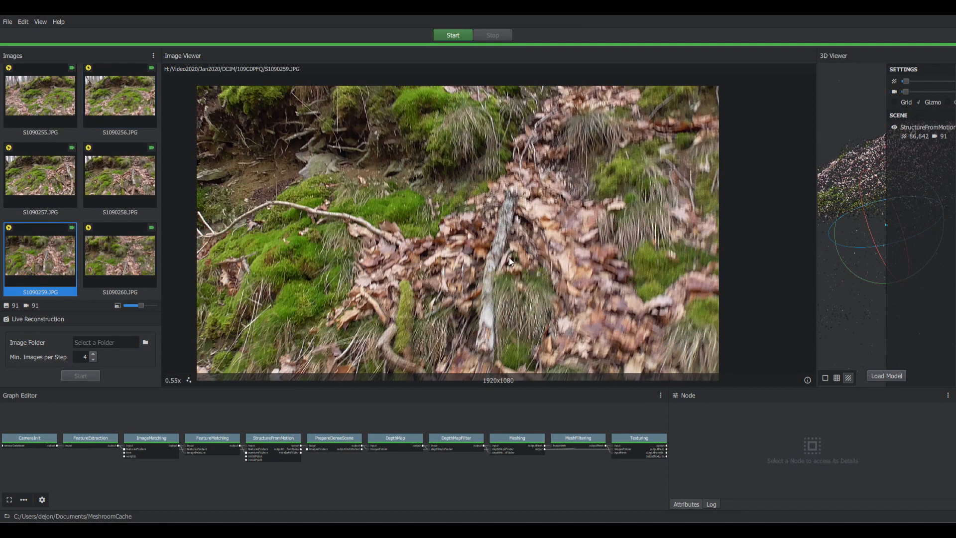
{"action": "left_click", "coordinate": [120, 256]}
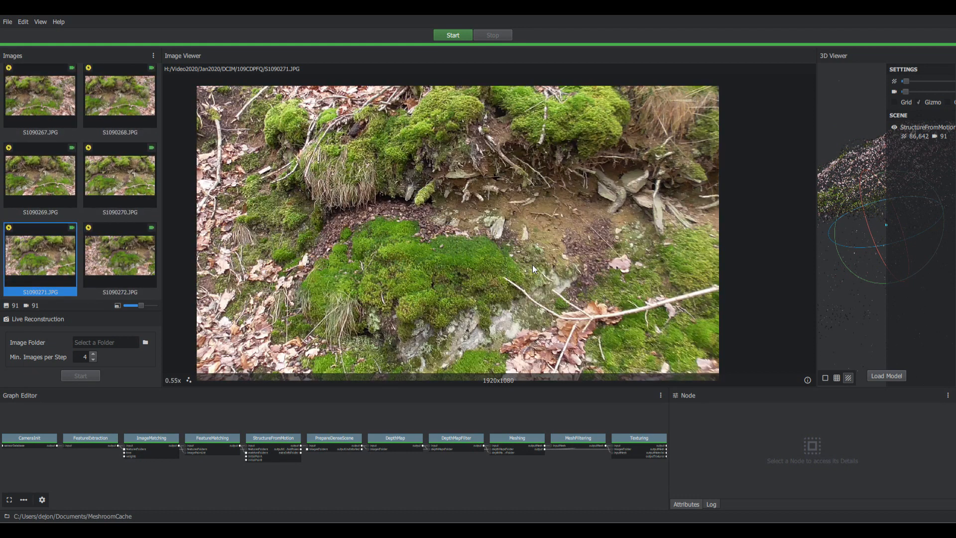
{"action": "left_click", "coordinate": [119, 256]}
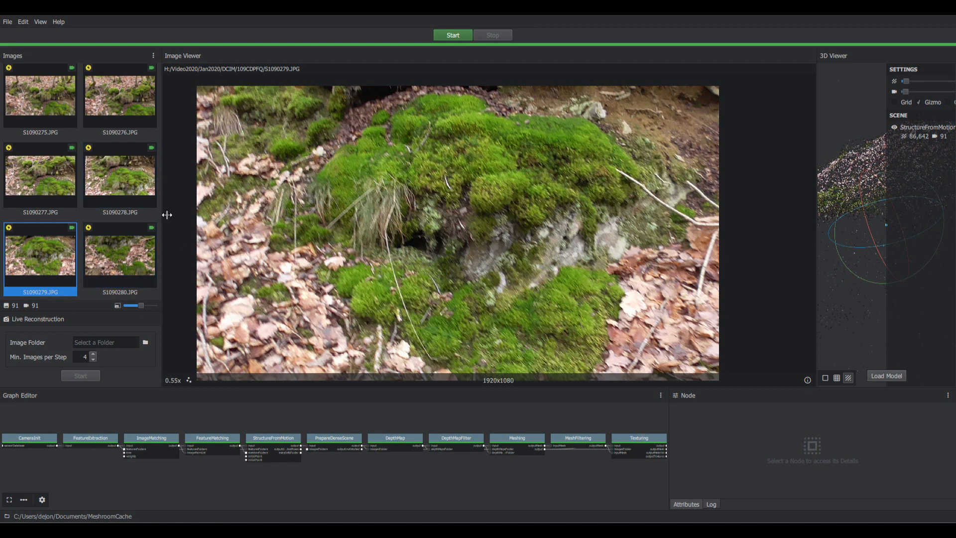
{"action": "mouse_move", "coordinate": [312, 270]}
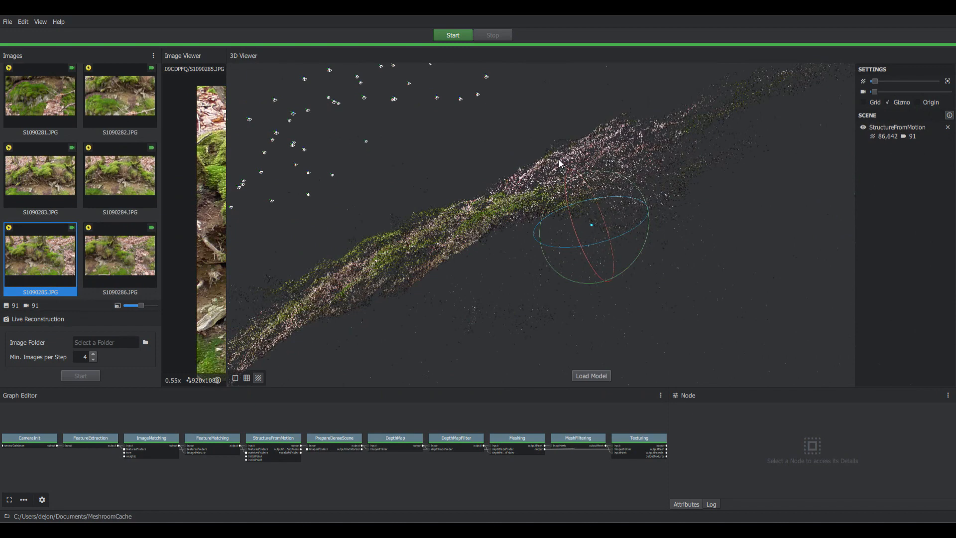
Orbit the sparse cloud to a top view and raise Point Size so the camera ring reads clearly
{"action": "left_click_drag", "start_coordinate": [558, 164], "coordinate": [512, 119]}
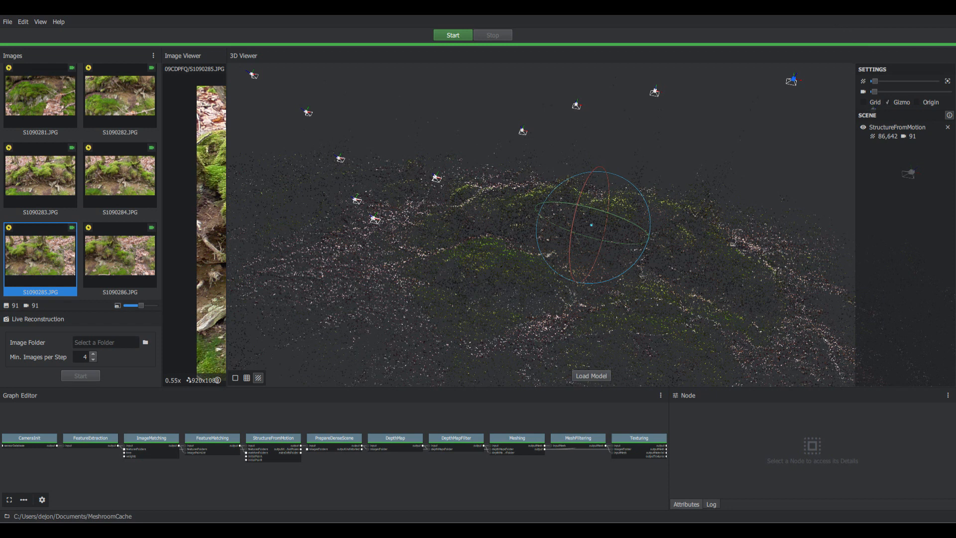
{"action": "mouse_move", "coordinate": [874, 82]}
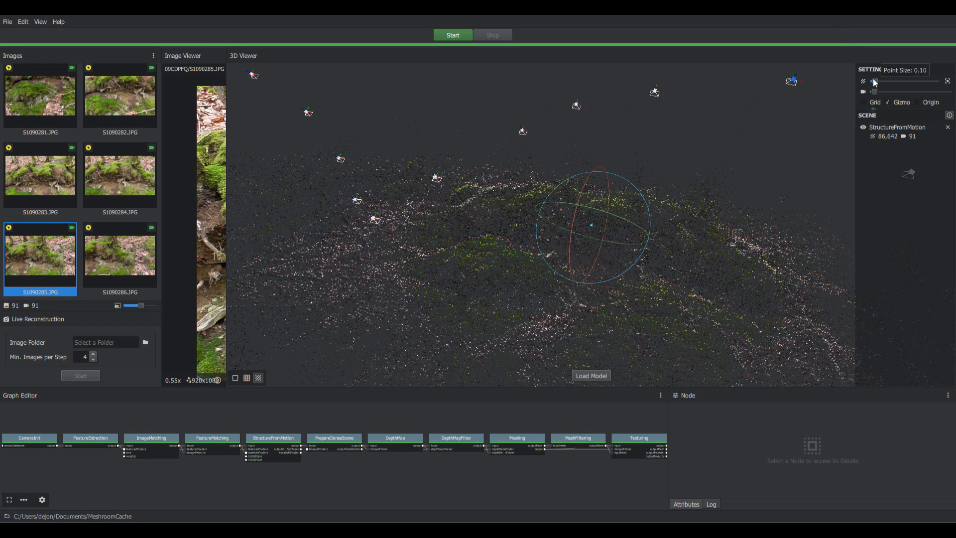
{"action": "left_click_drag", "start_coordinate": [873, 81], "coordinate": [881, 81]}
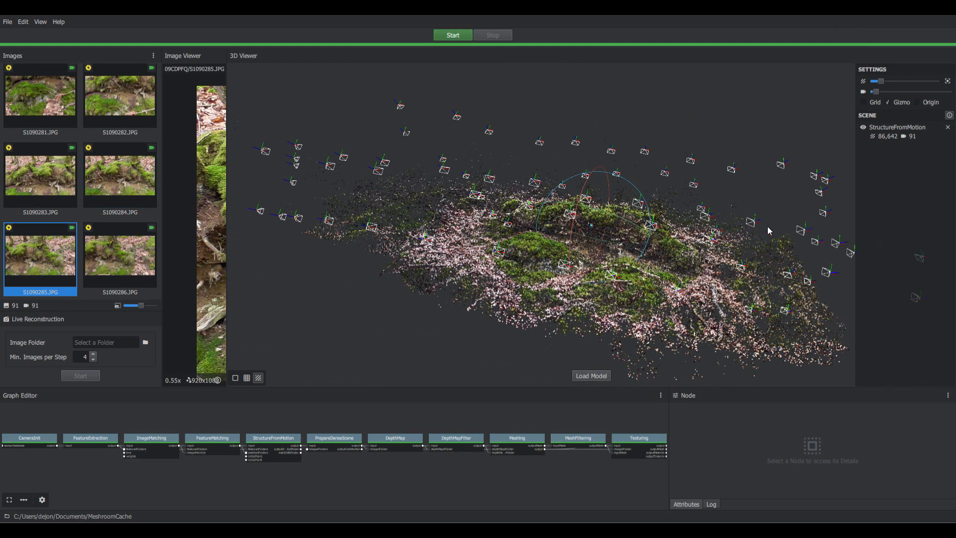
{"action": "mouse_move", "coordinate": [808, 306]}
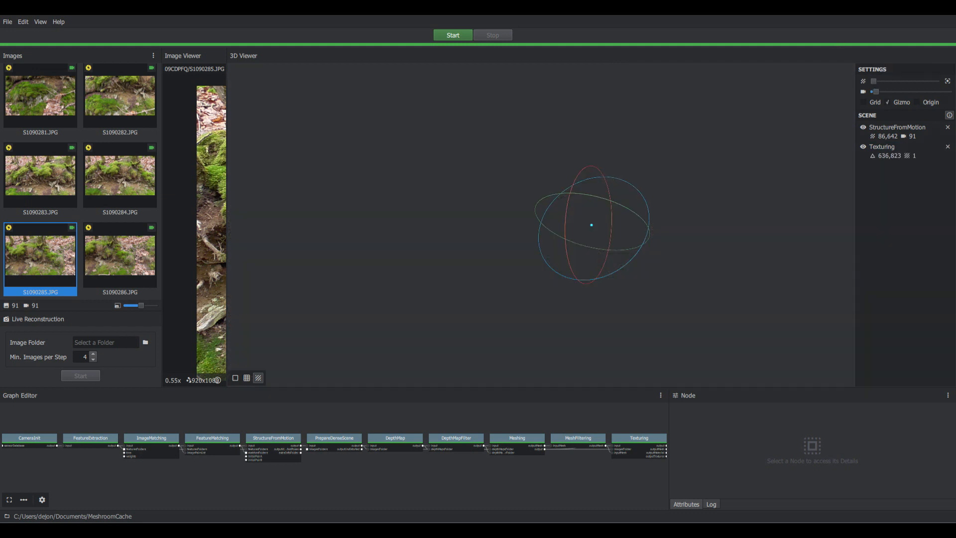
{"action": "mouse_move", "coordinate": [427, 257]}
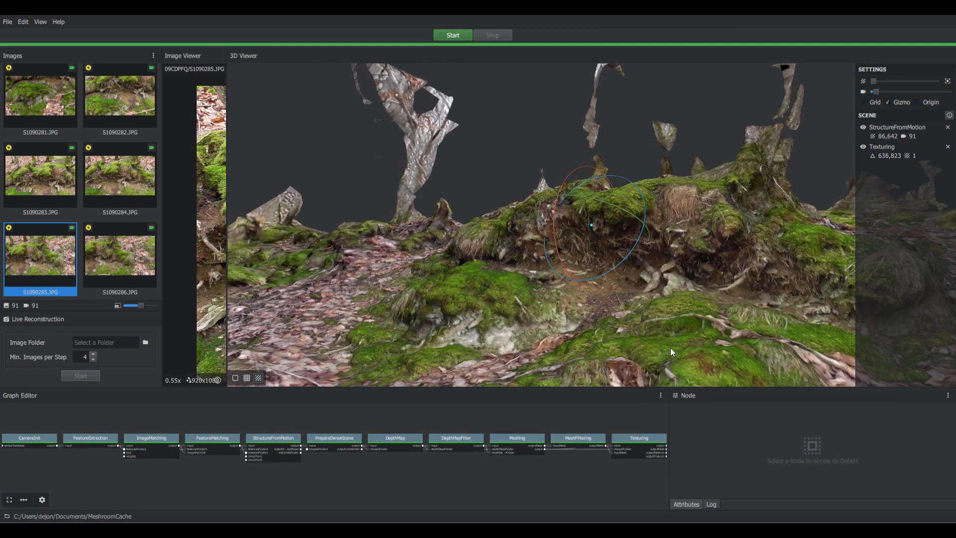
Orbit and zoom around the textured mesh to inspect the mossy root overhang and grassy mound
{"action": "left_click_drag", "start_coordinate": [671, 352], "coordinate": [600, 308]}
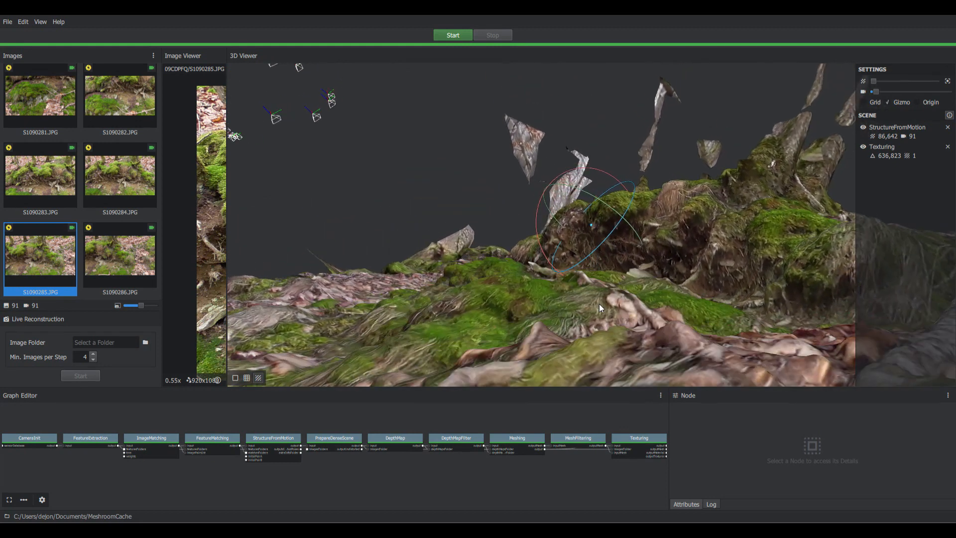
{"action": "left_click_drag", "start_coordinate": [600, 307], "coordinate": [630, 328]}
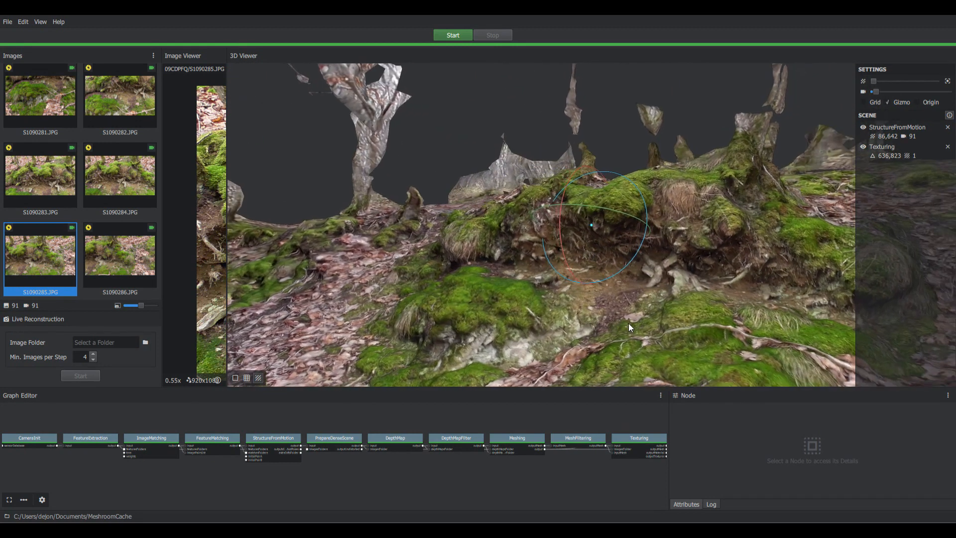
{"action": "left_click_drag", "start_coordinate": [629, 328], "coordinate": [655, 322]}
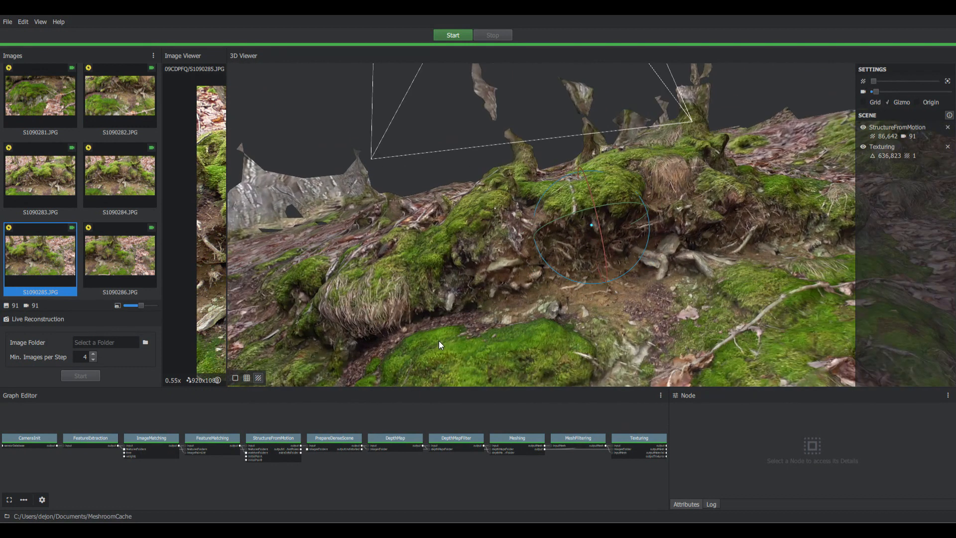
{"action": "left_click_drag", "start_coordinate": [440, 344], "coordinate": [411, 290]}
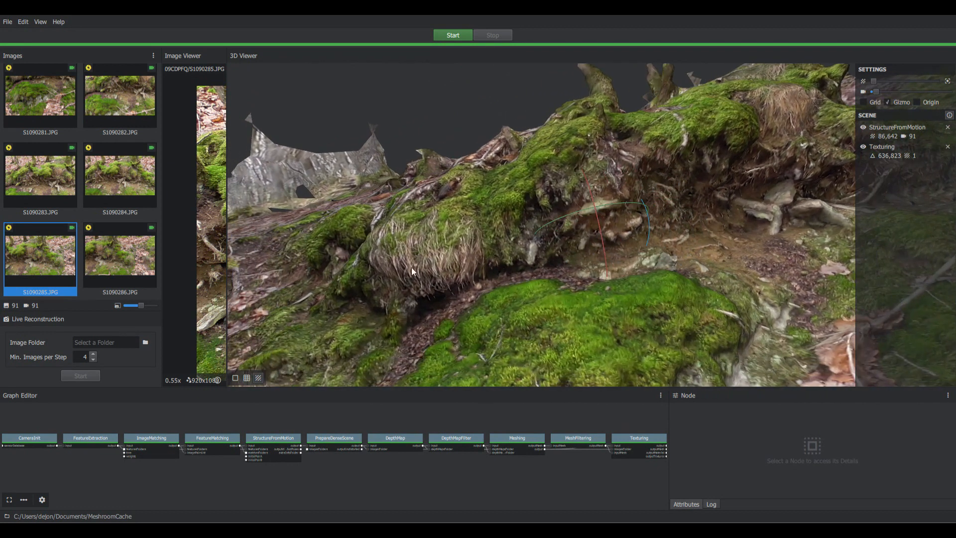
{"action": "left_click_drag", "start_coordinate": [412, 271], "coordinate": [377, 226]}
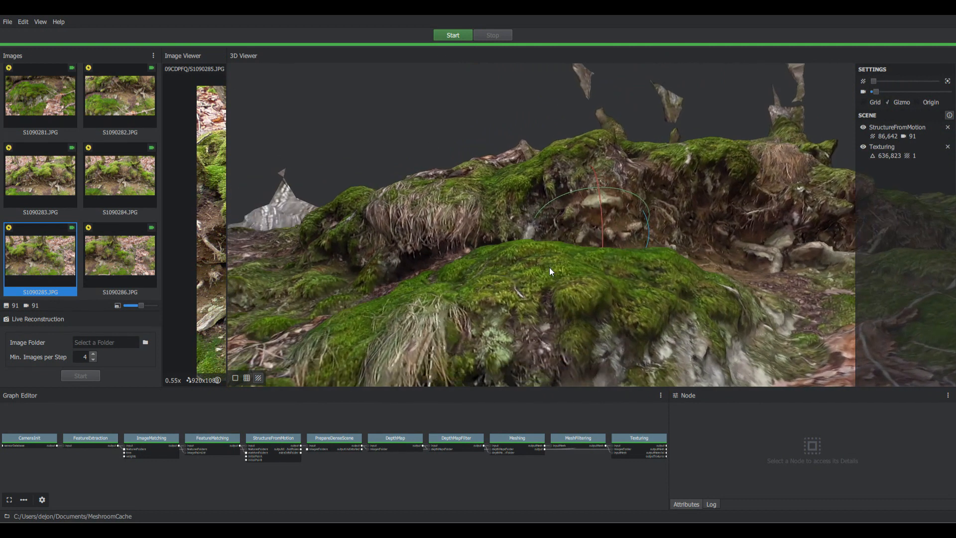
{"action": "mouse_move", "coordinate": [566, 269]}
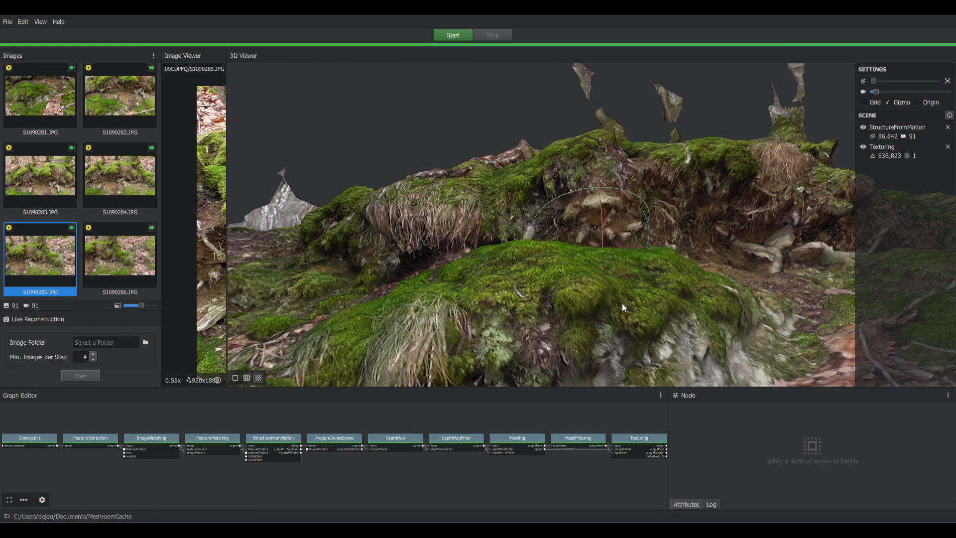
{"action": "left_click_drag", "start_coordinate": [622, 307], "coordinate": [587, 311]}
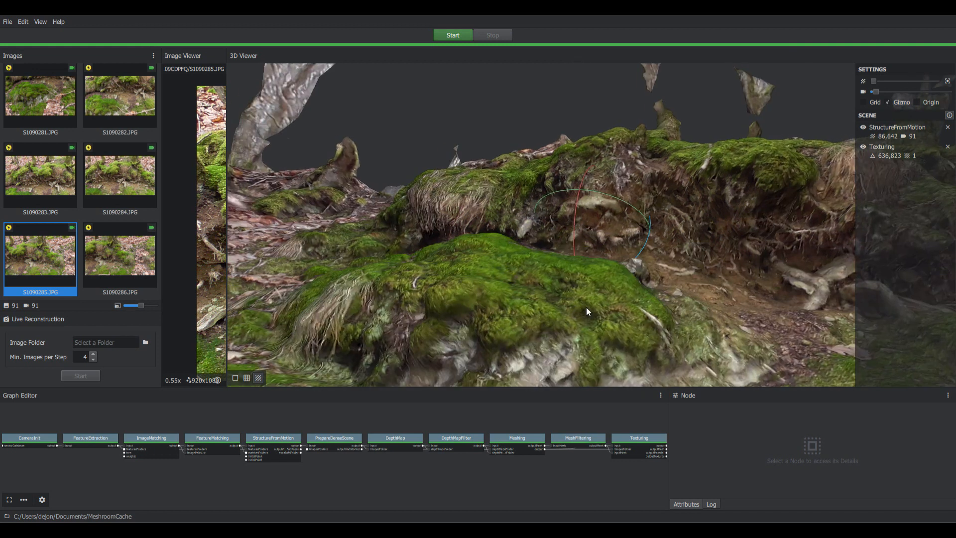
{"action": "left_click_drag", "start_coordinate": [587, 312], "coordinate": [668, 337]}
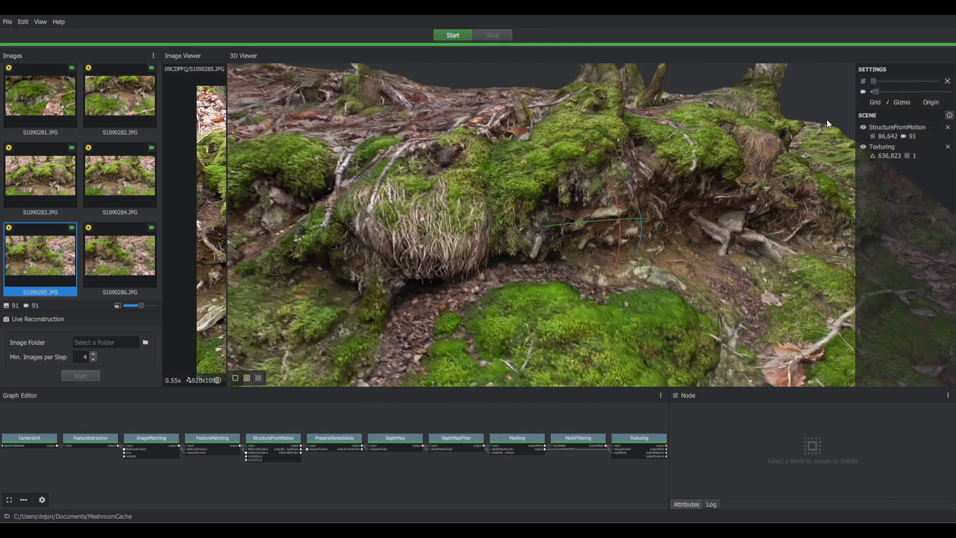
{"action": "mouse_move", "coordinate": [646, 191]}
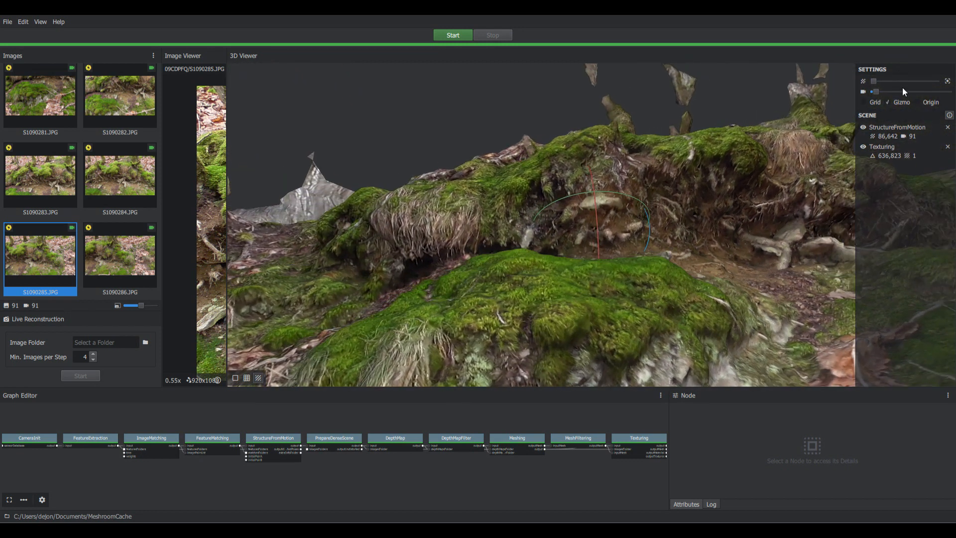
{"action": "mouse_move", "coordinate": [637, 153]}
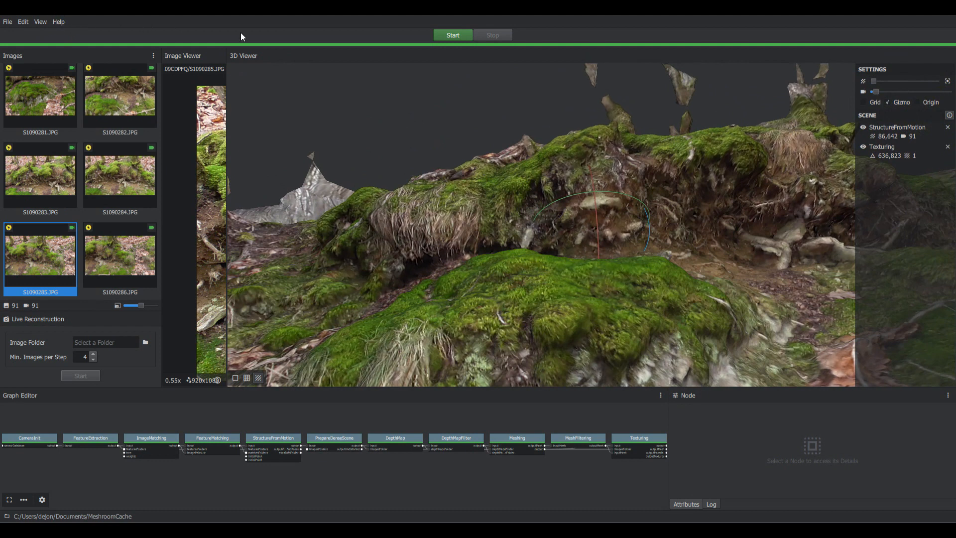
{"action": "mouse_move", "coordinate": [373, 106]}
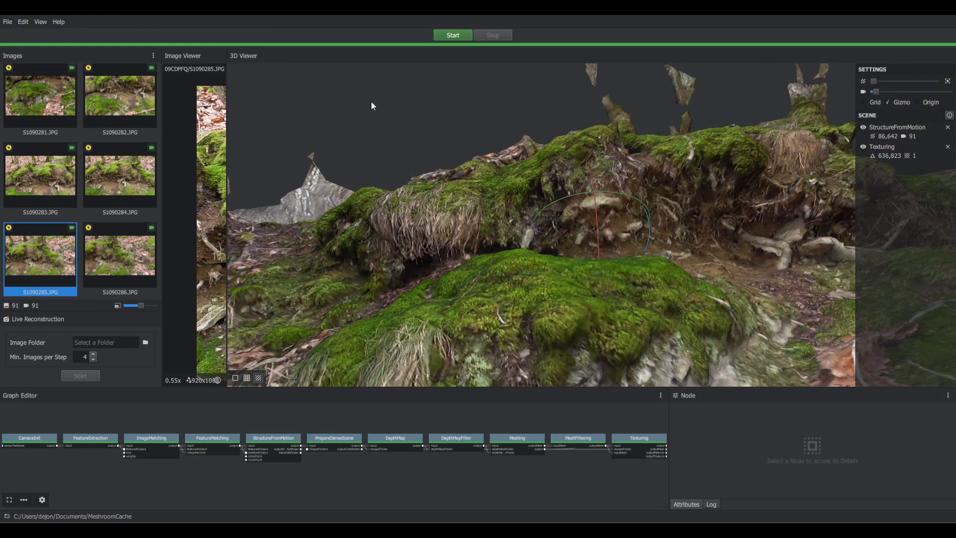
{"action": "mouse_move", "coordinate": [621, 199]}
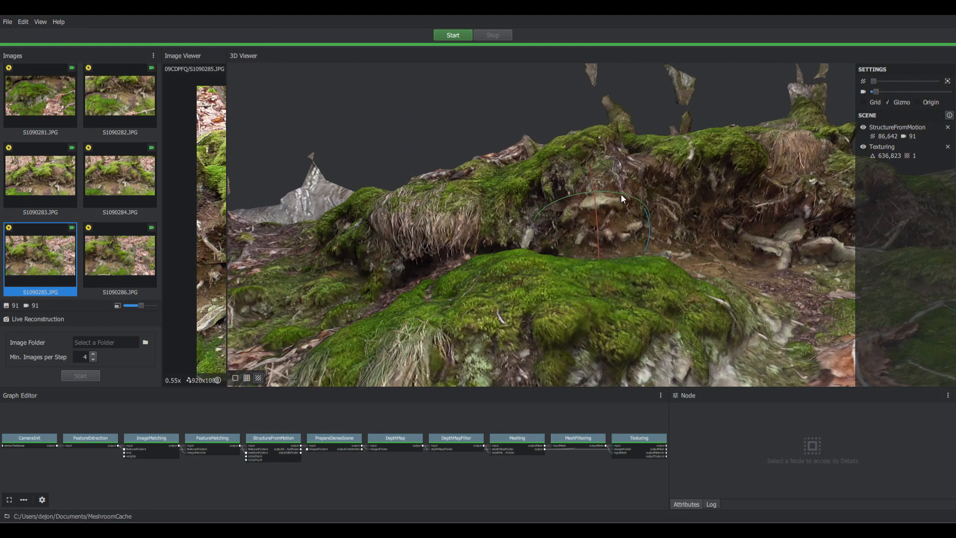